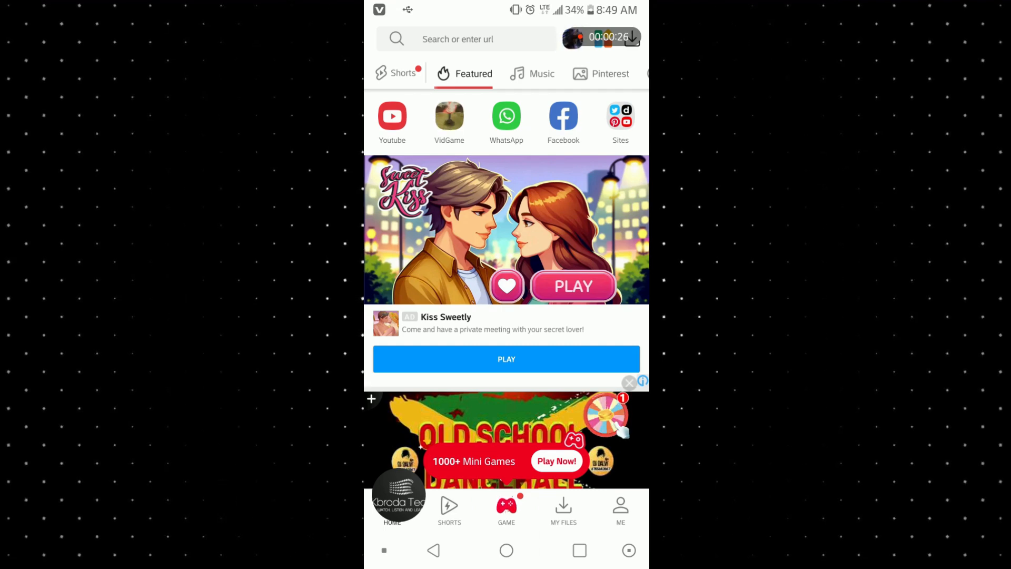
Step: Show the ME account page with My Files, History, Settings, Update and Help
left_click(620, 510)
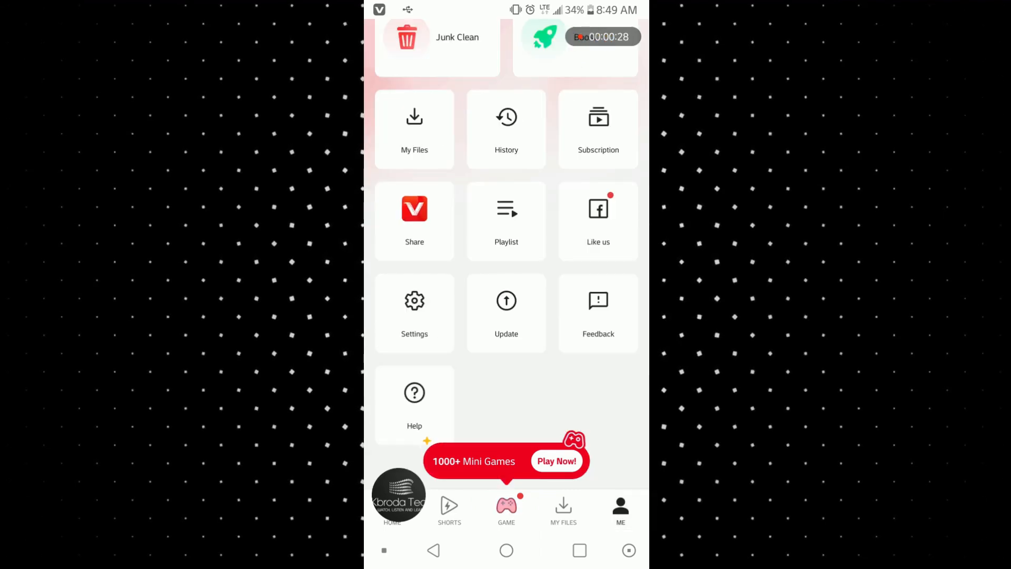
Step: Show the Settings list with Content, Download, Push Notifications, Others and About Us
left_click(414, 312)
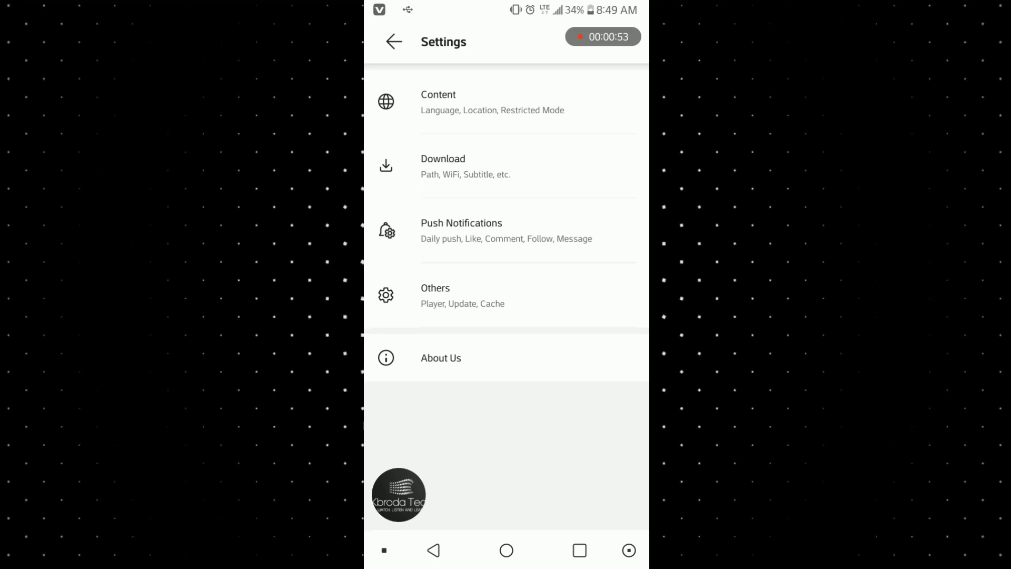
Step: Switch the Quick Search toggle off under Others and return to the main Settings list
left_click(462, 295)
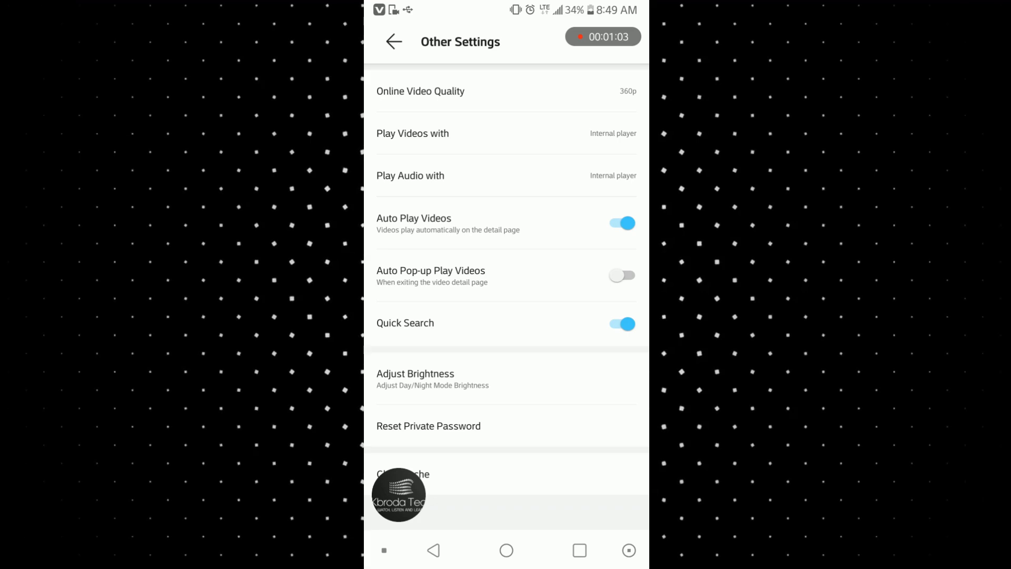
left_click(622, 323)
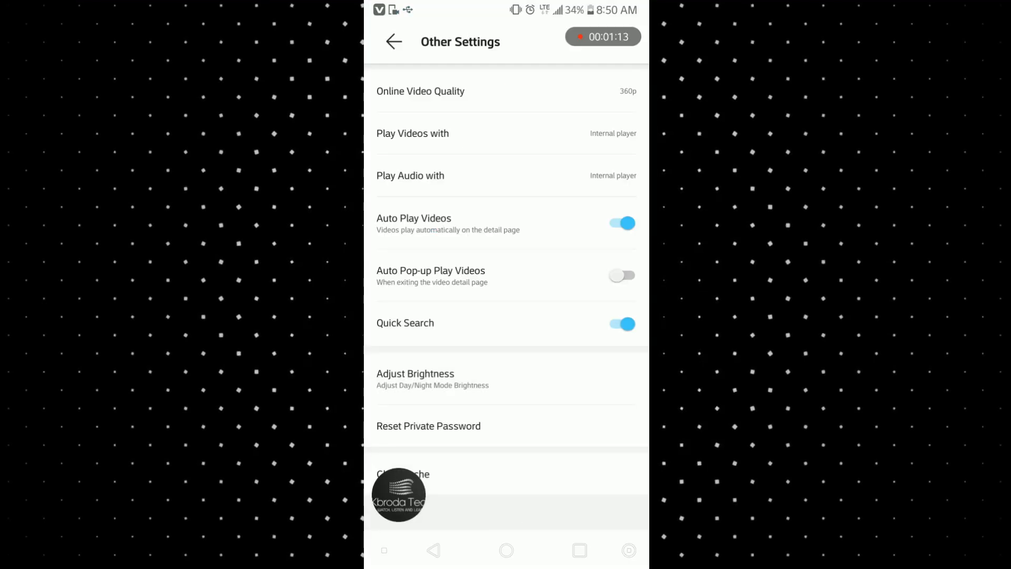
left_click(621, 324)
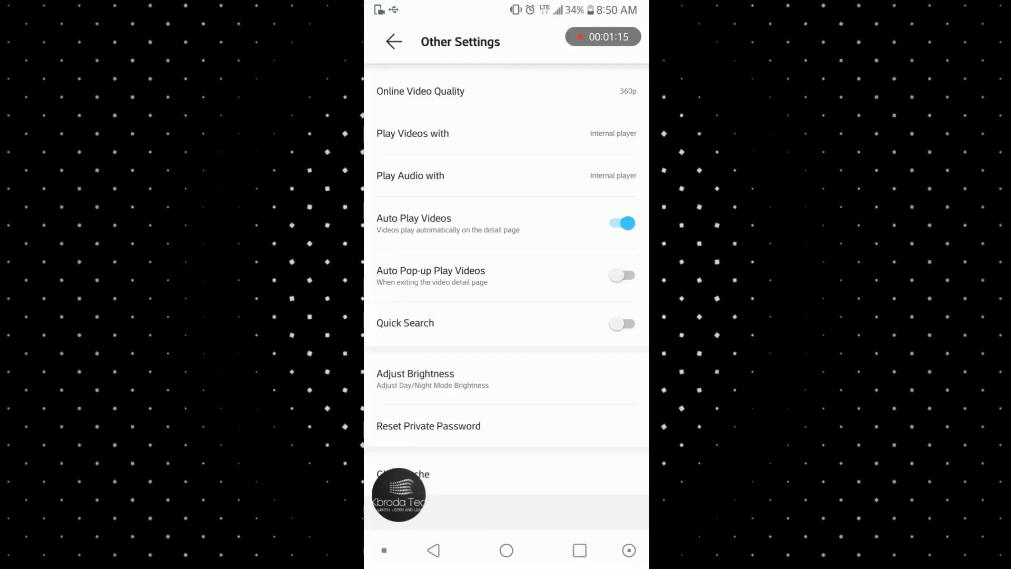
left_click(393, 41)
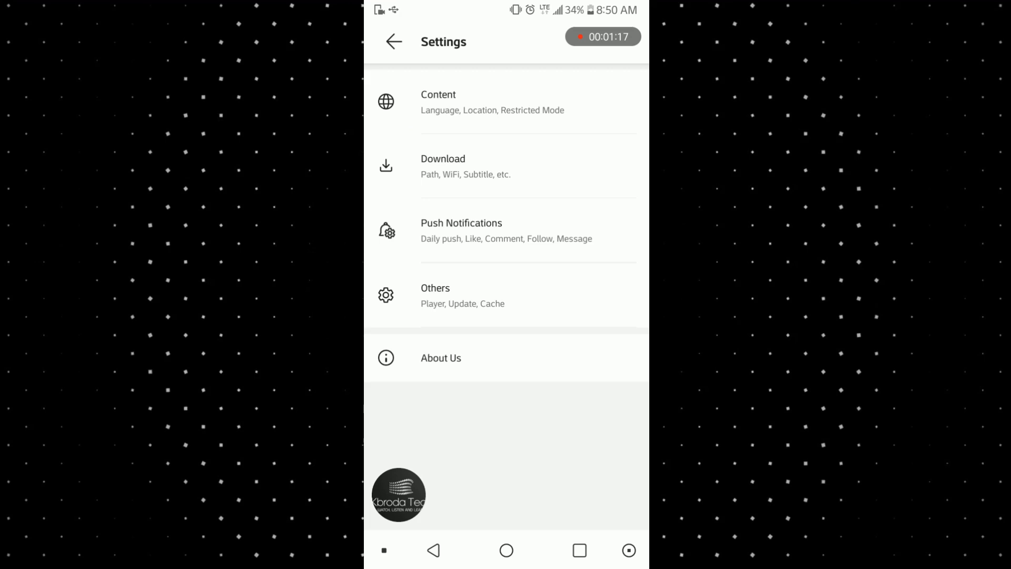